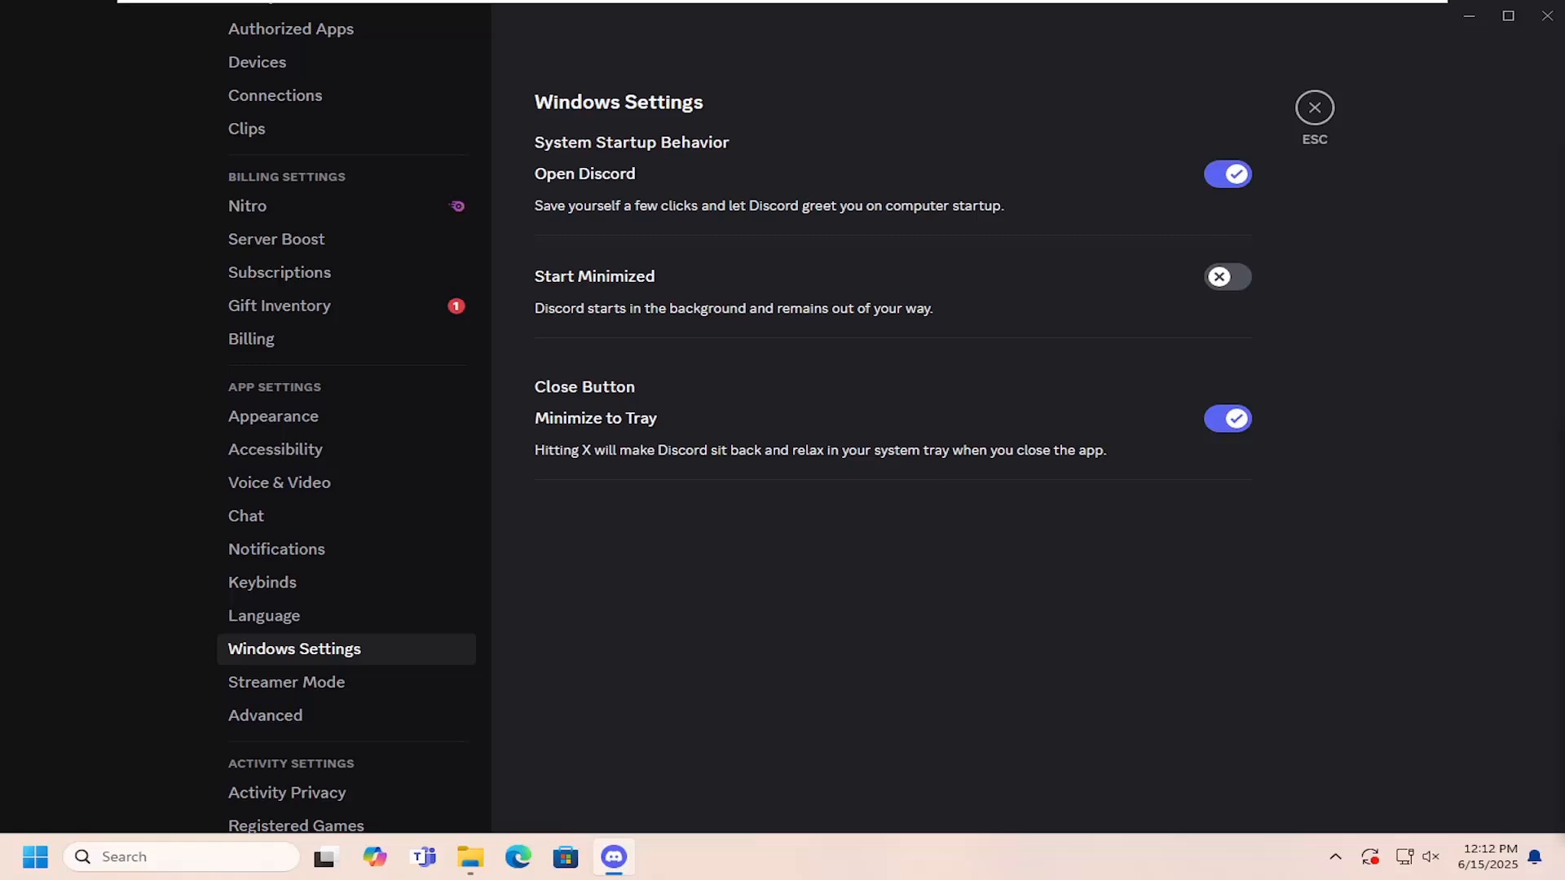
mouse_move(722, 473)
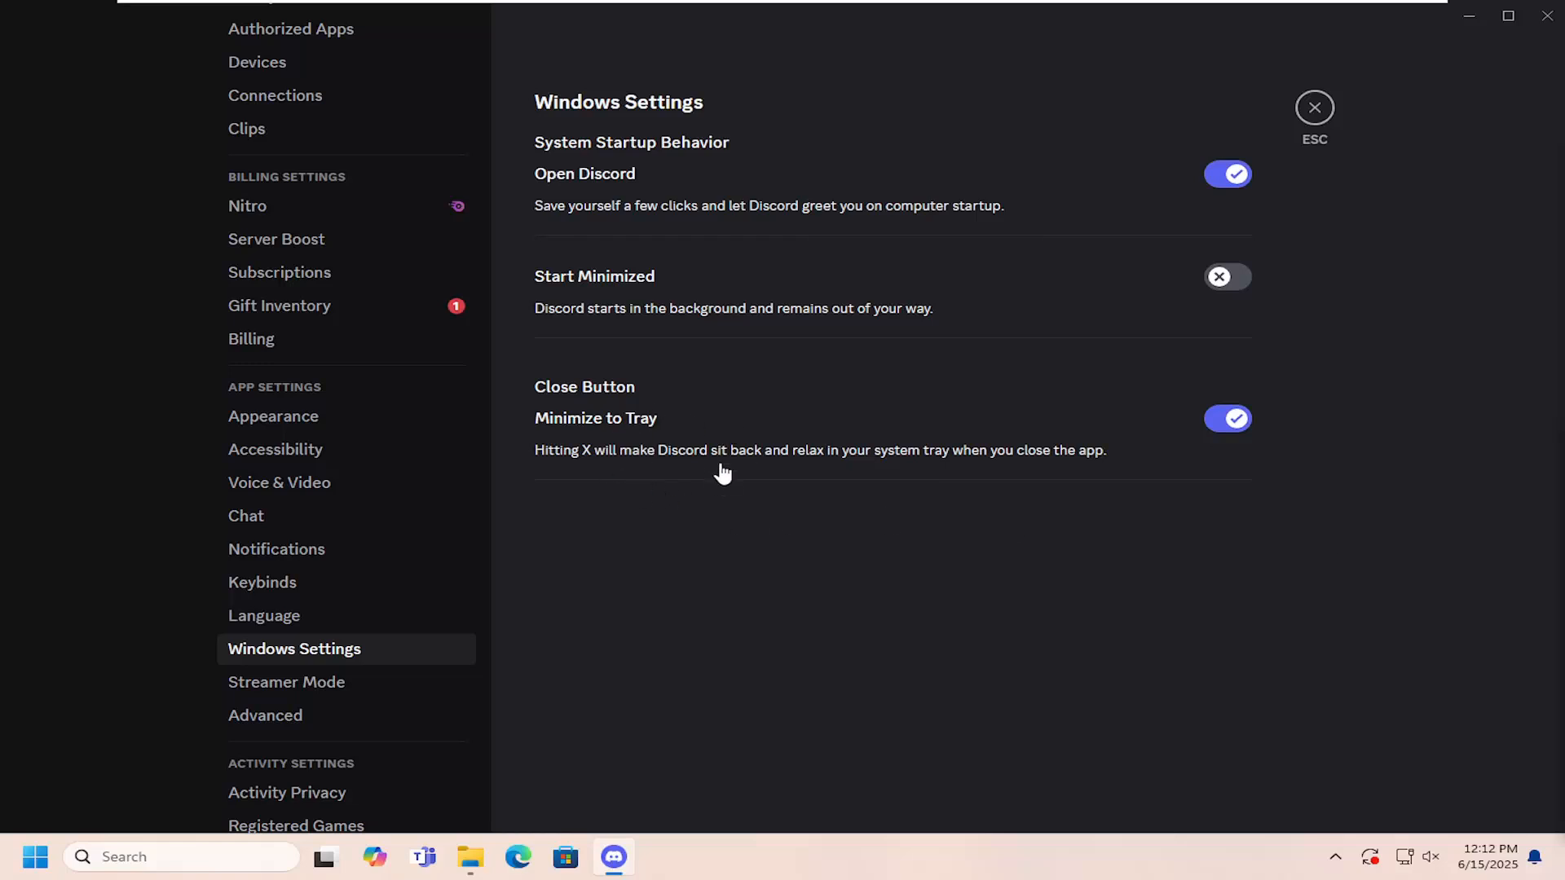
mouse_move(582, 461)
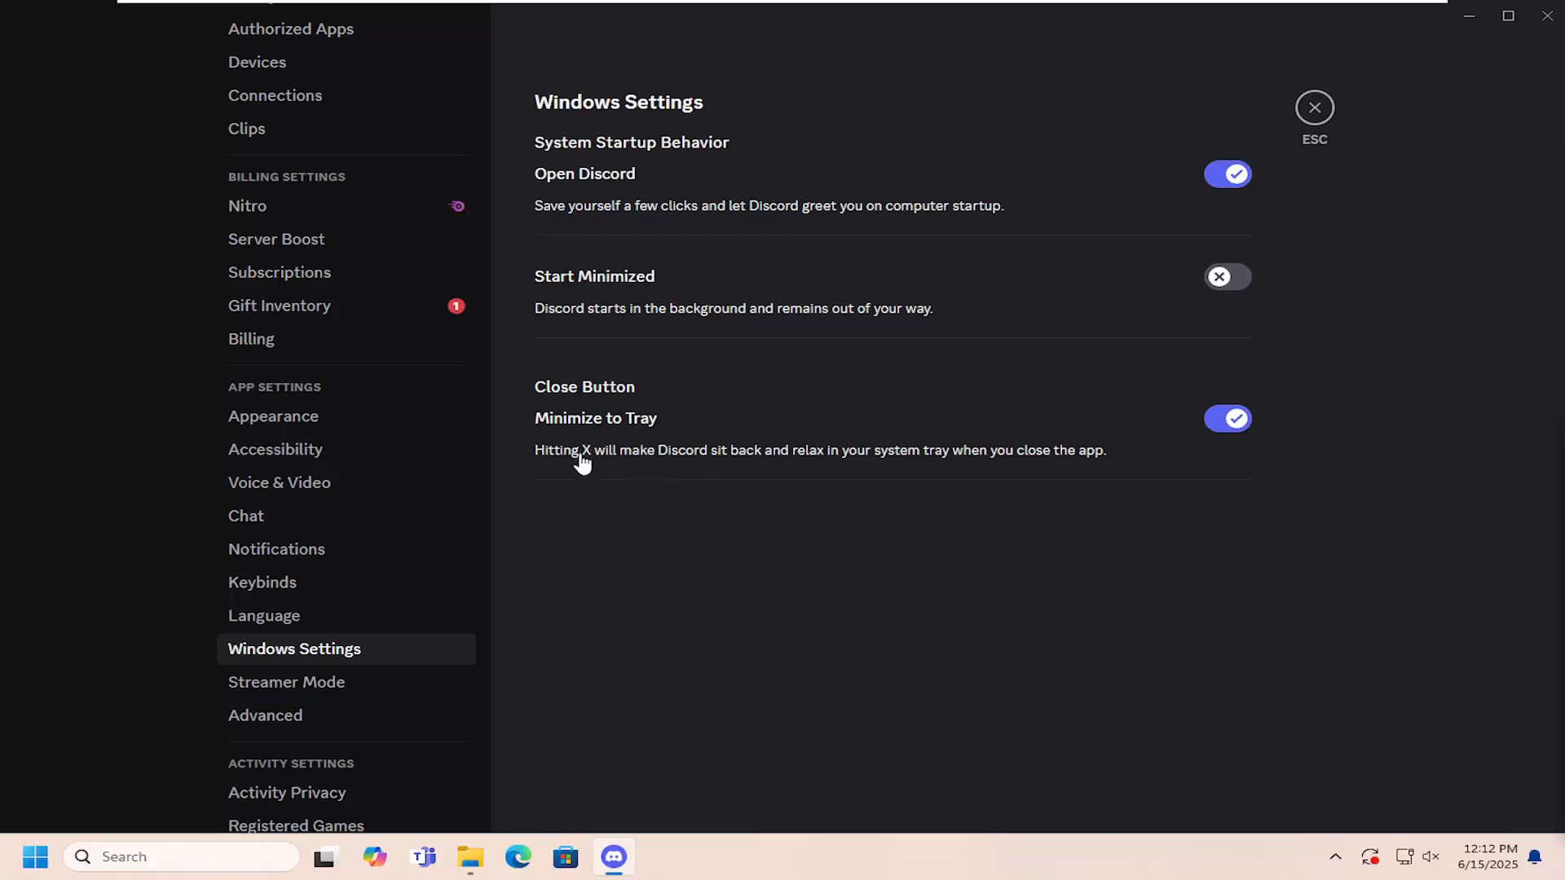
mouse_move(686, 456)
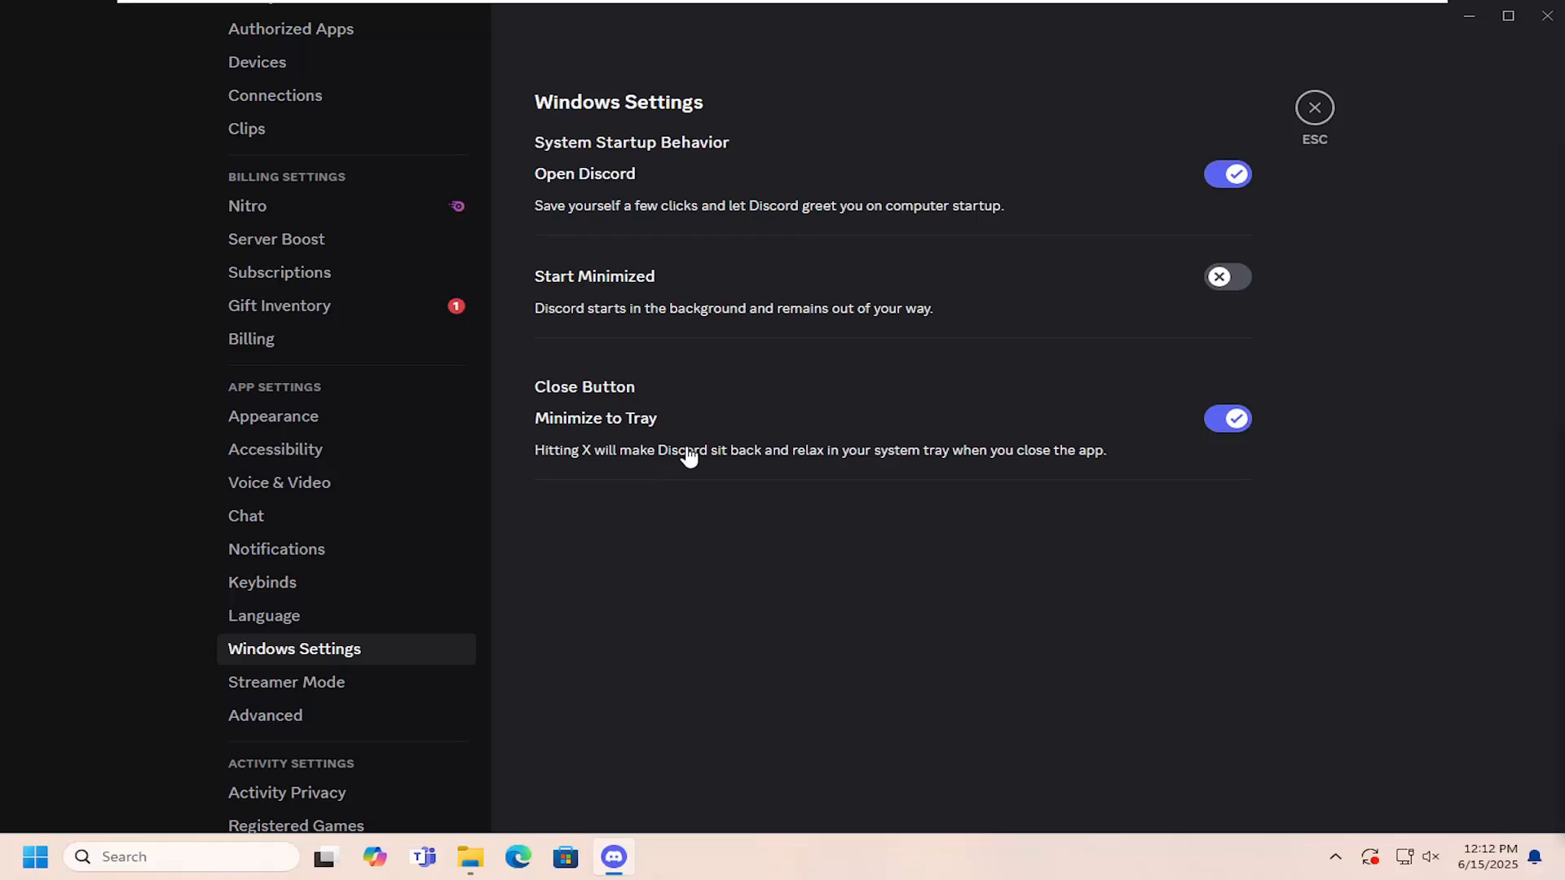
mouse_move(1092, 465)
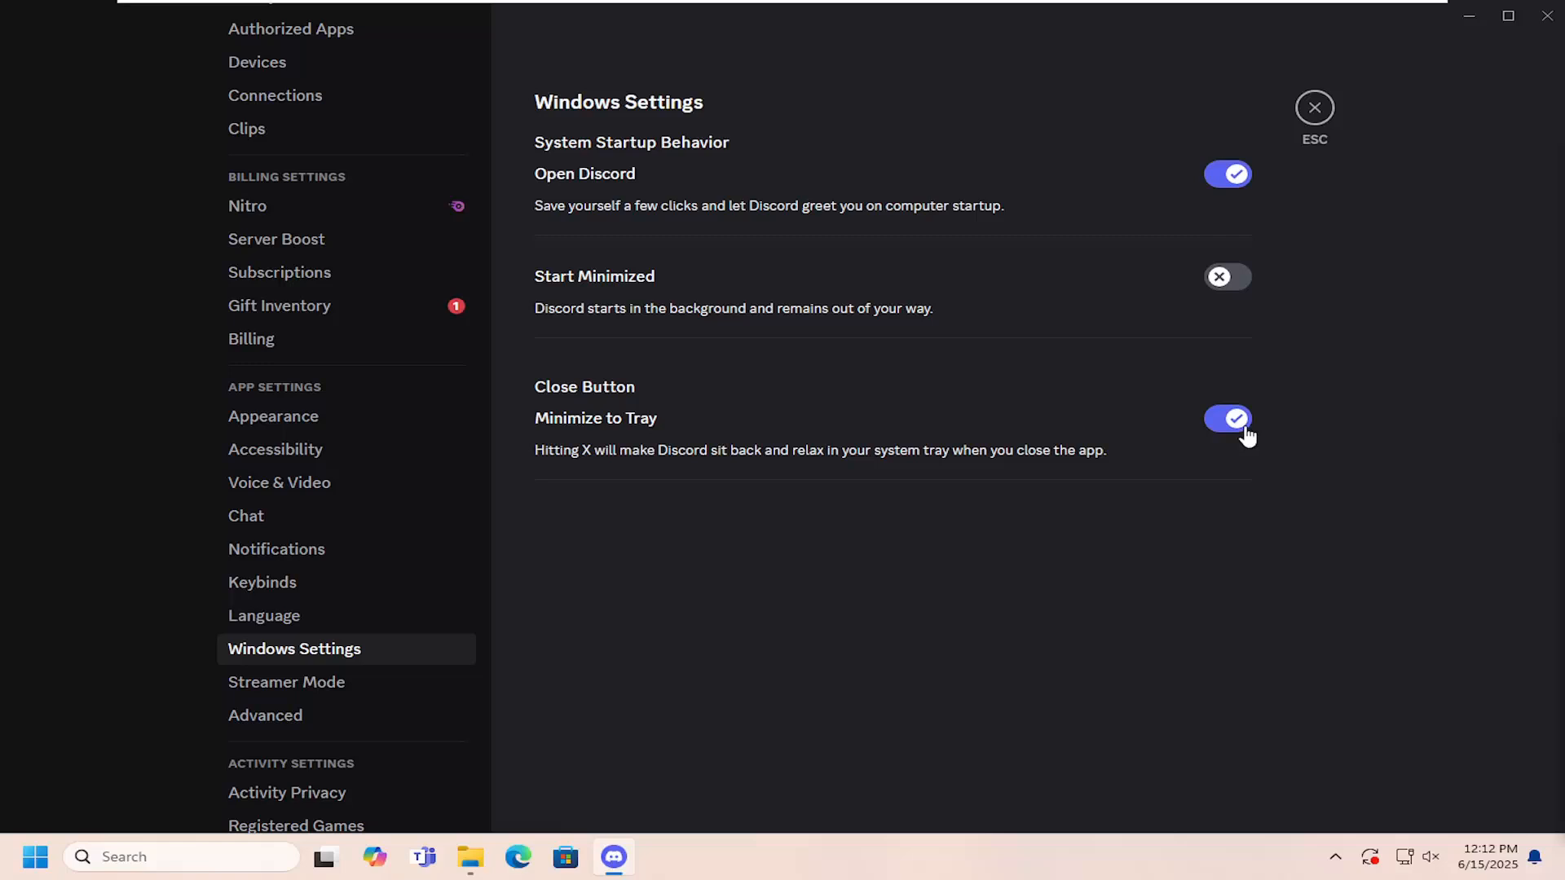
mouse_move(943, 484)
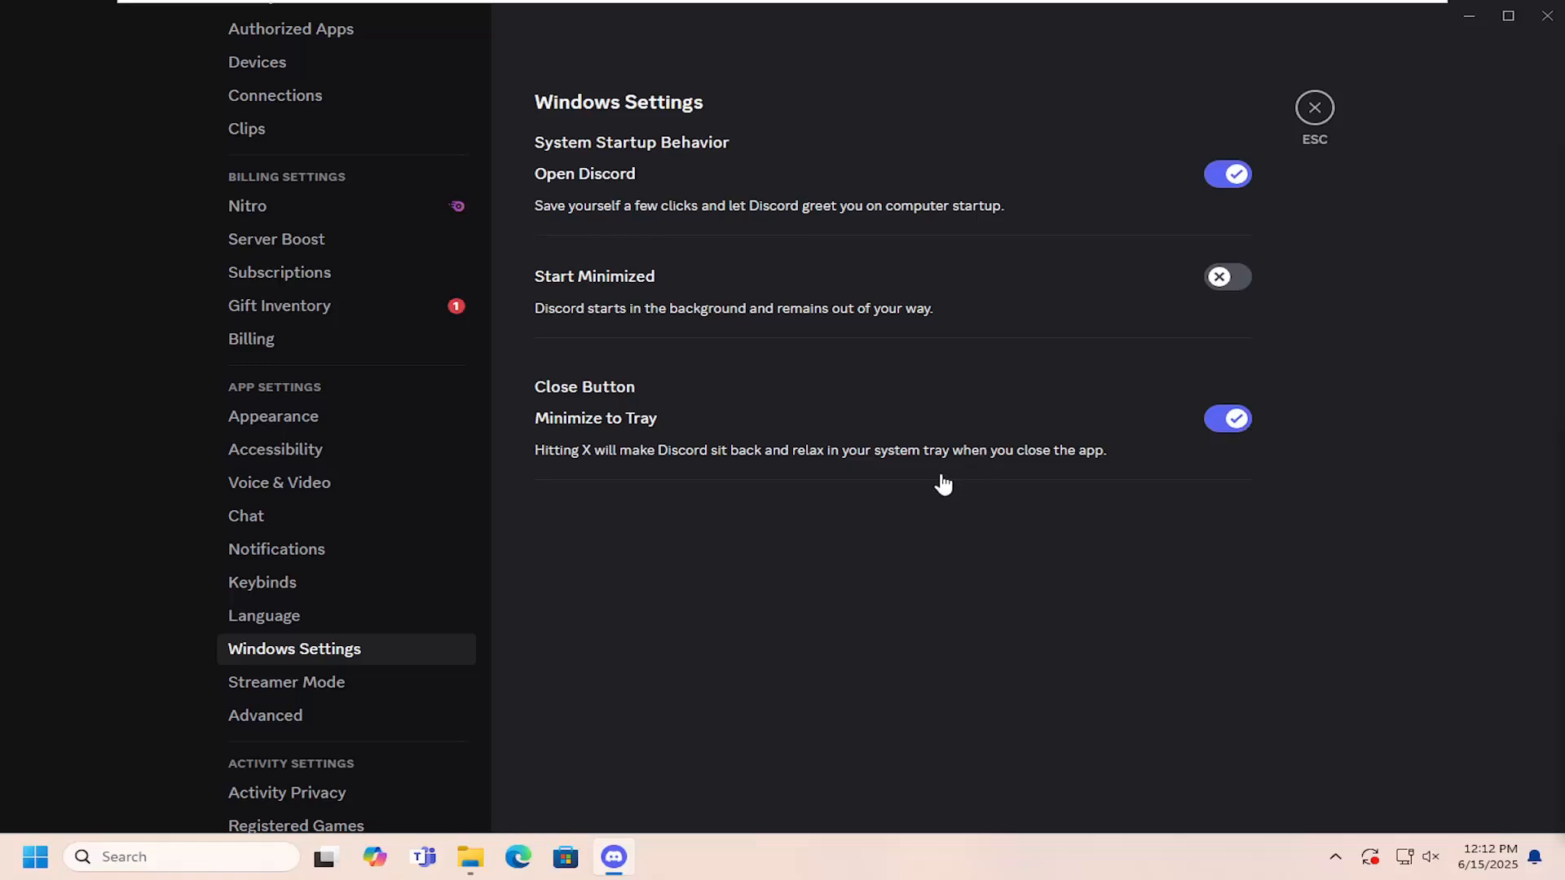
mouse_move(579, 399)
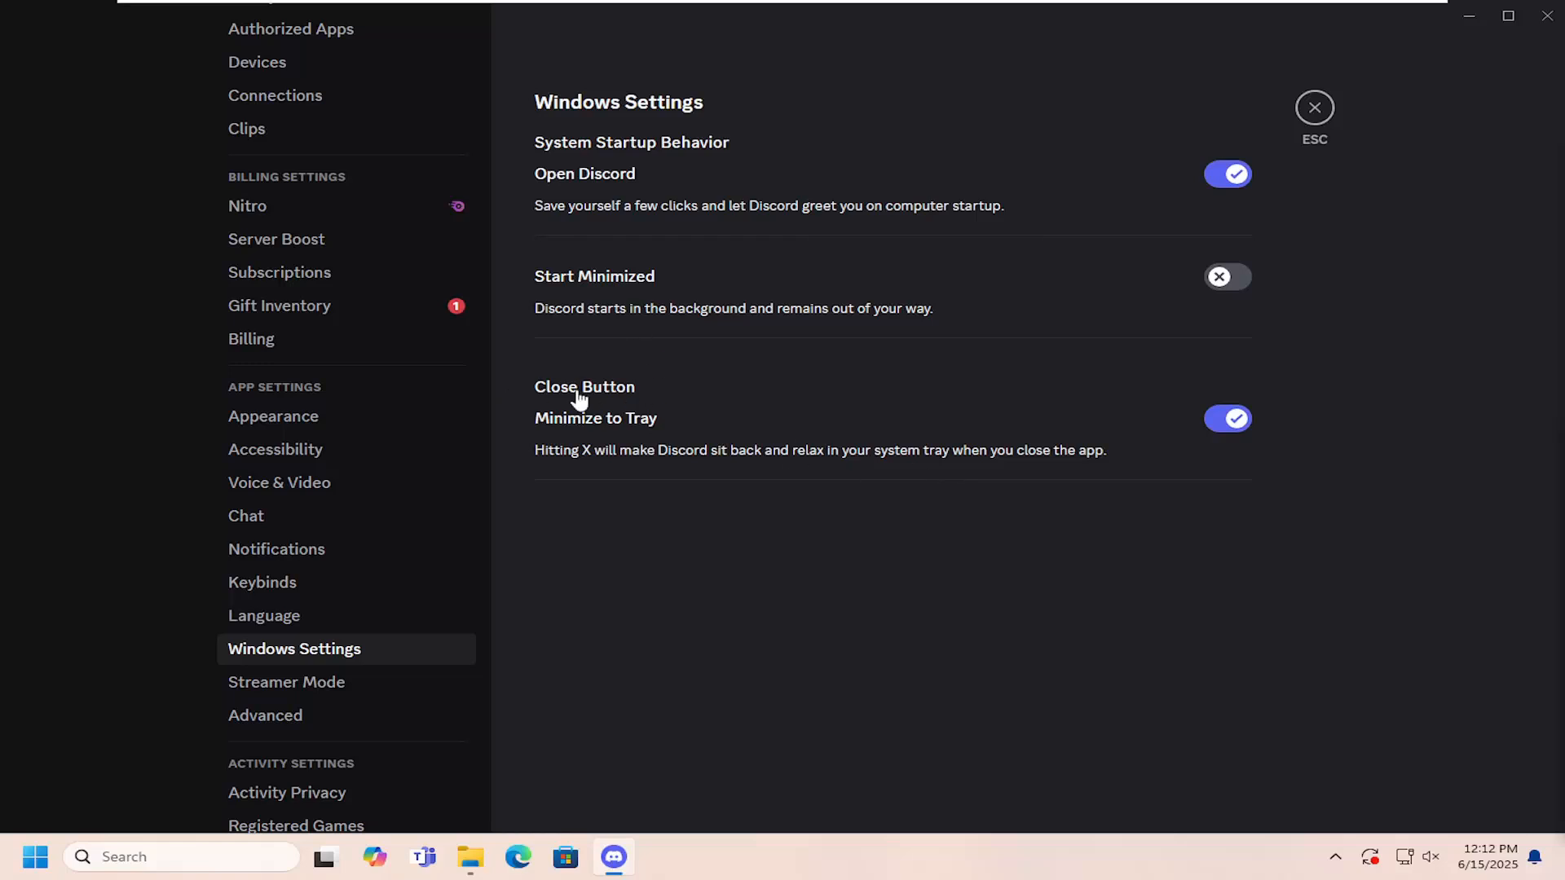
mouse_move(1286, 830)
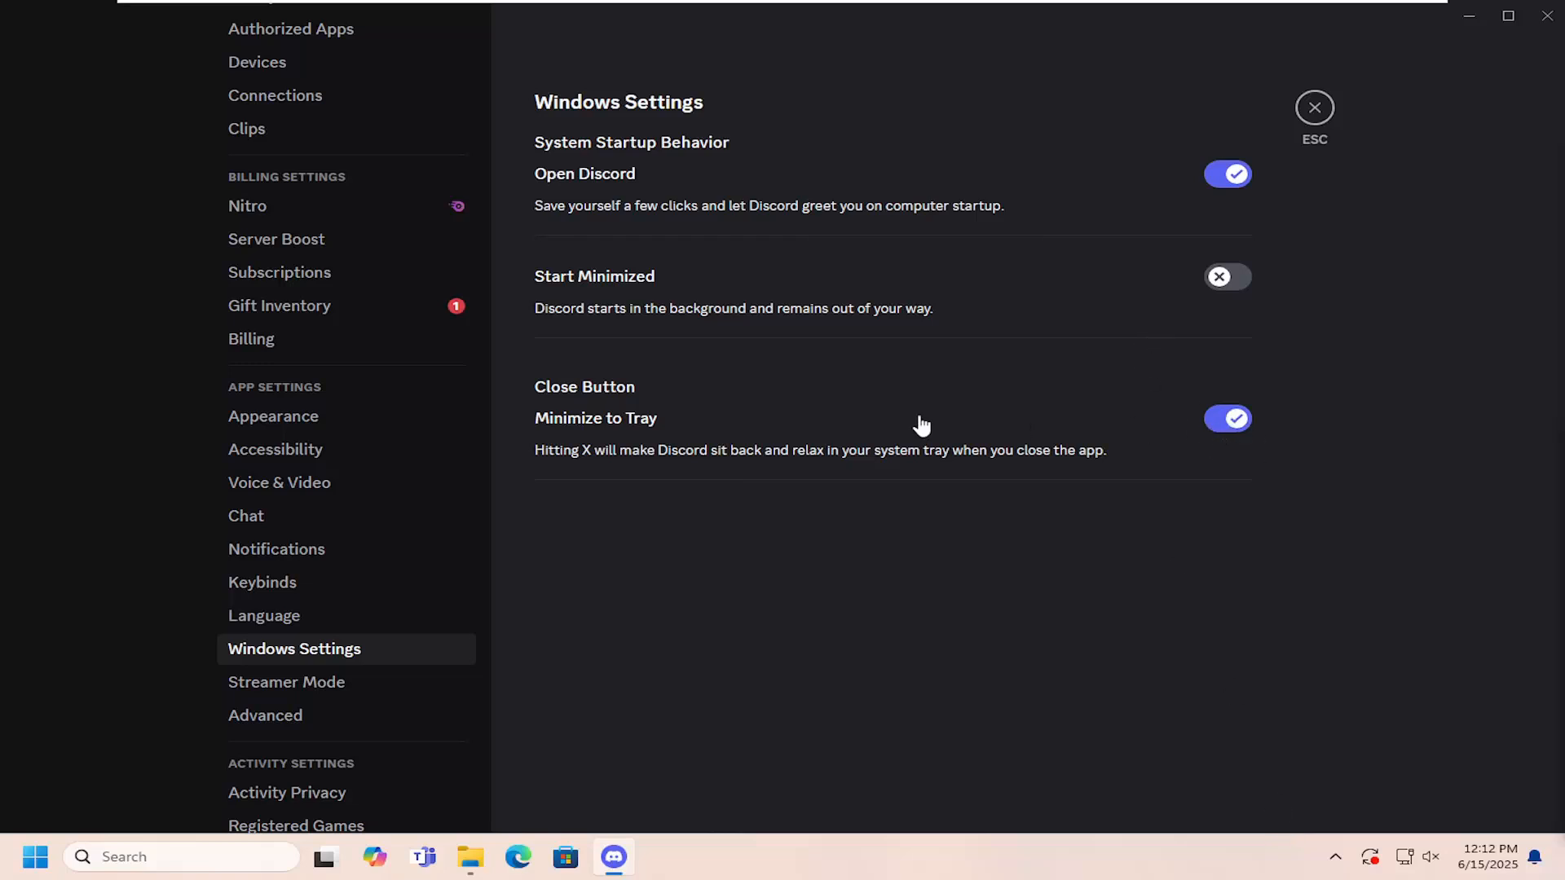
mouse_move(277, 325)
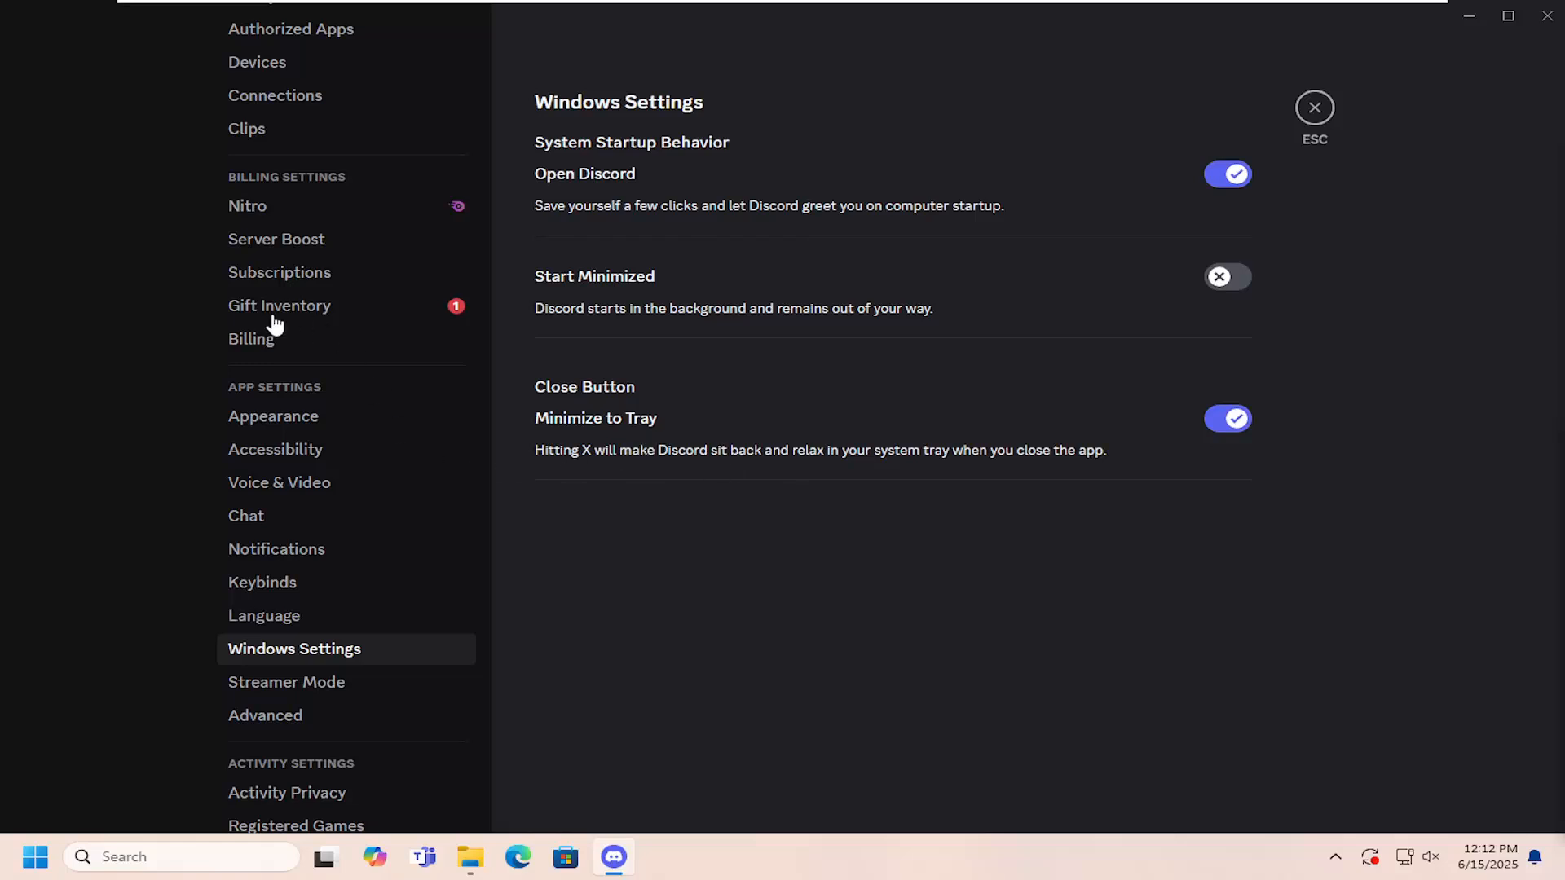
Step: Close the settings and return to the message requests view
click(1314, 108)
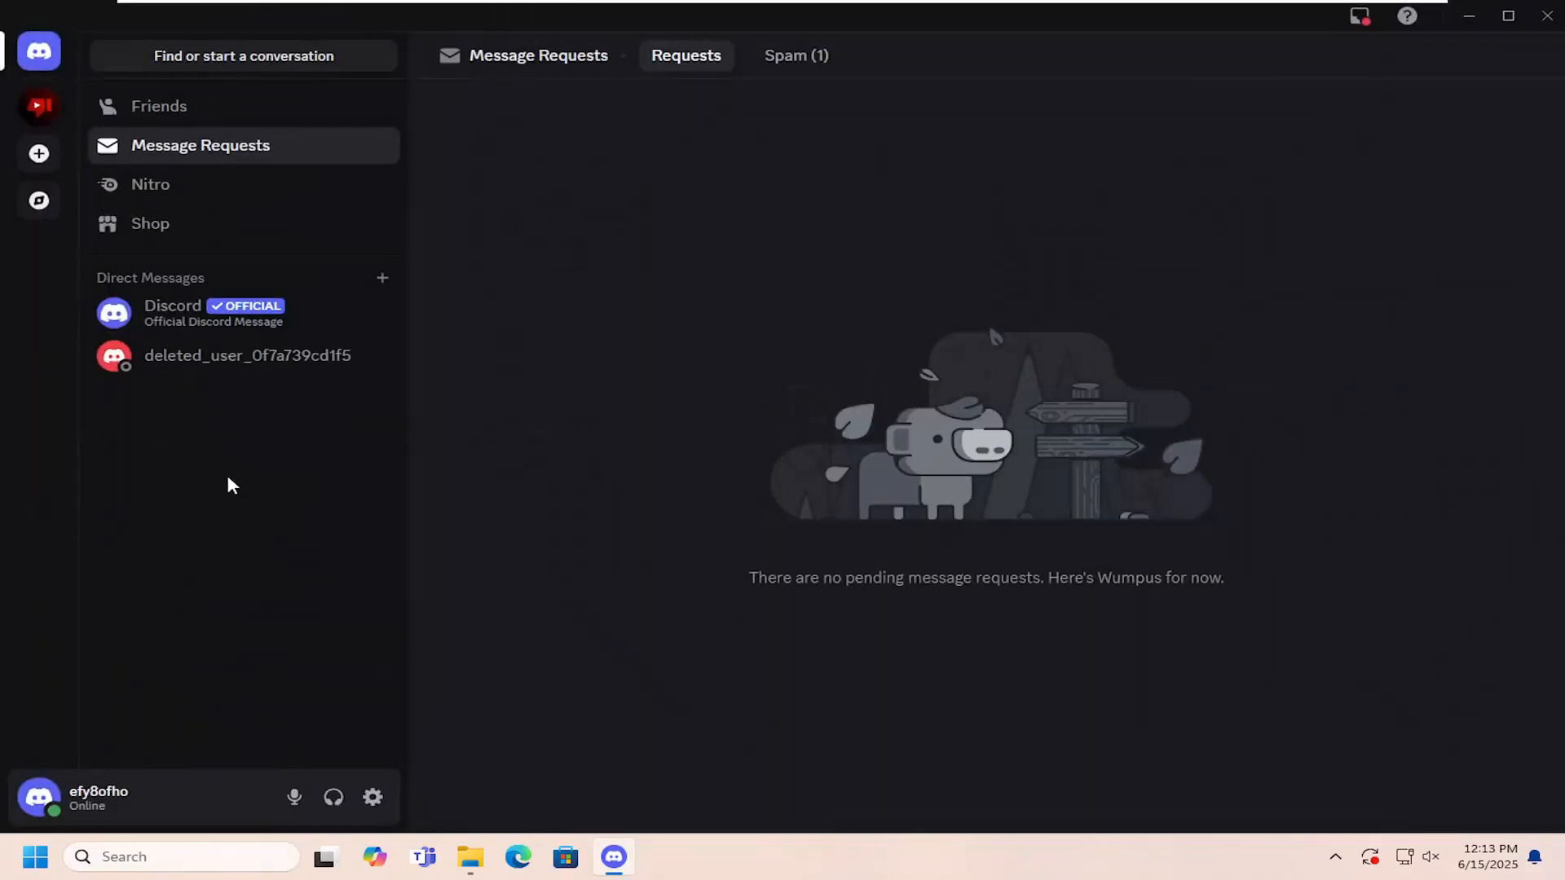
mouse_move(372, 797)
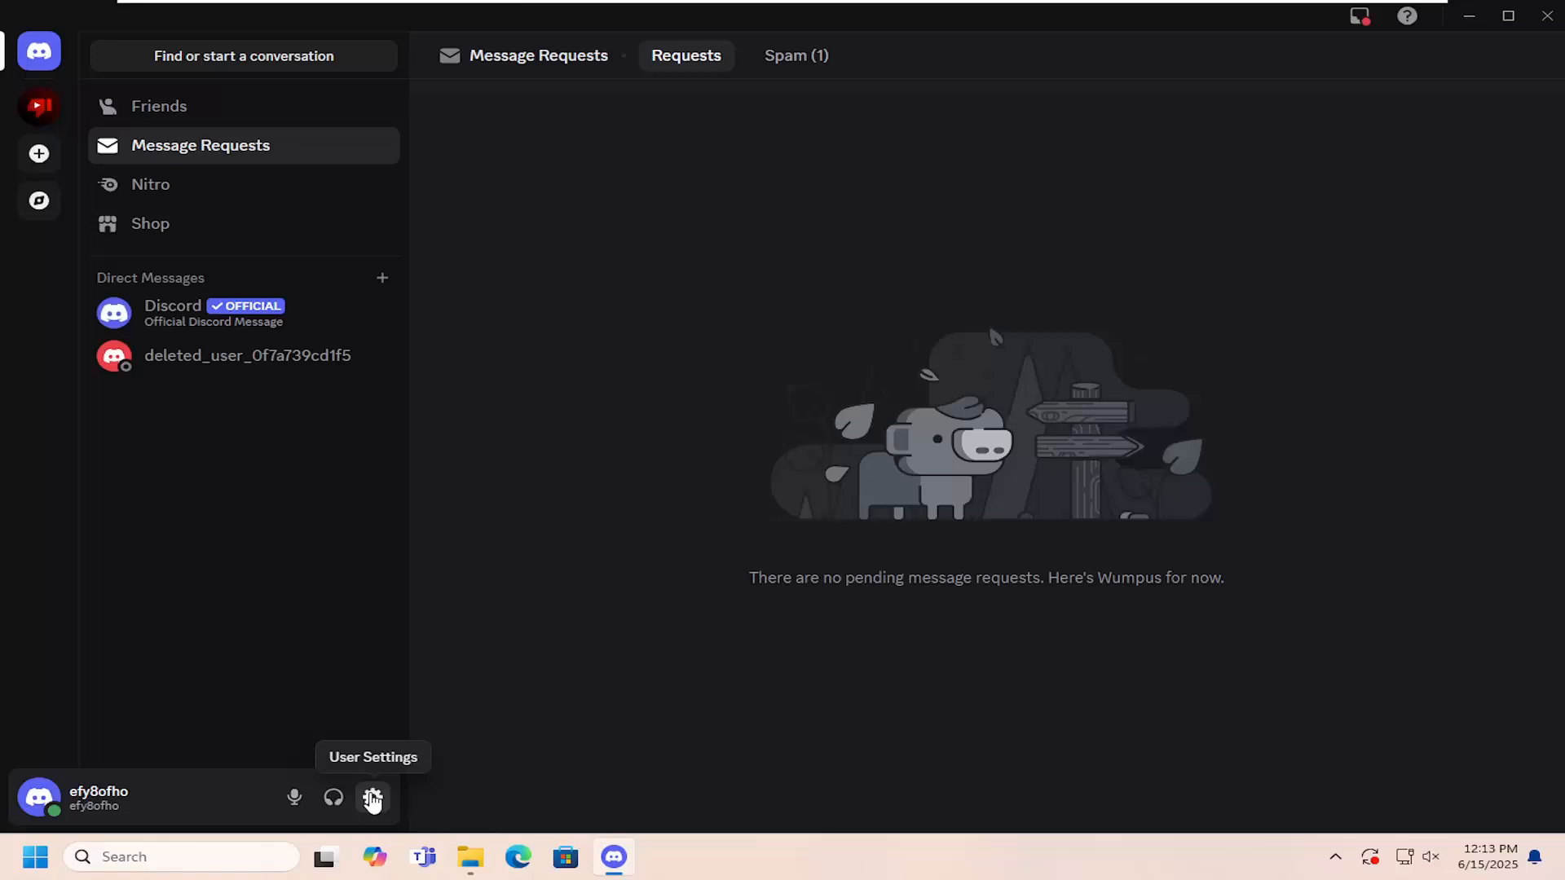
Step: Reopen User Settings and navigate to the Windows Settings page under App Settings
click(372, 797)
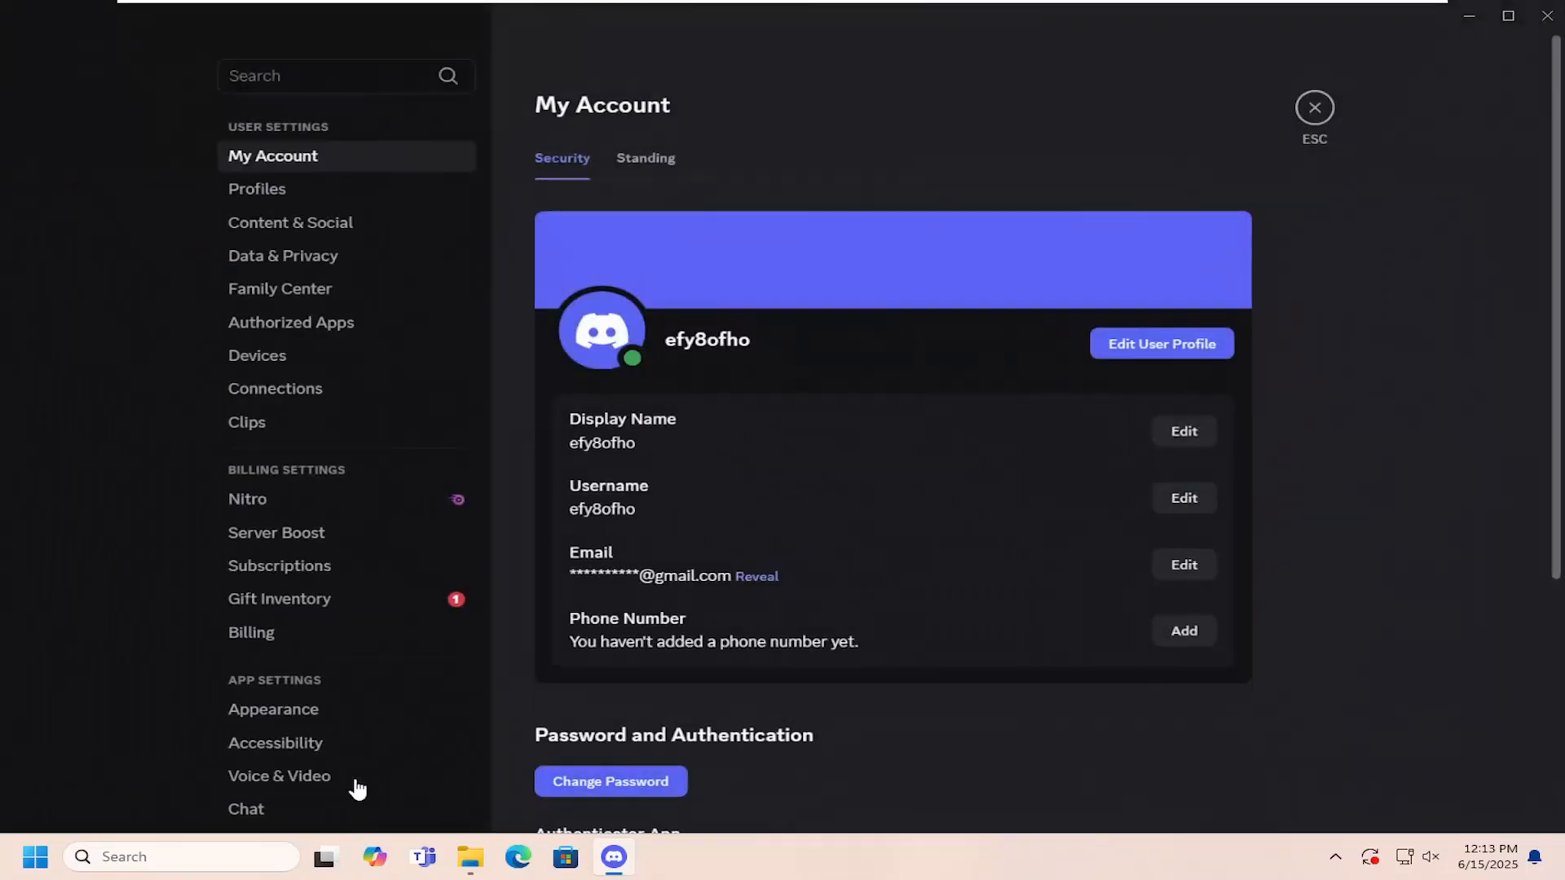
scroll(down, 3)
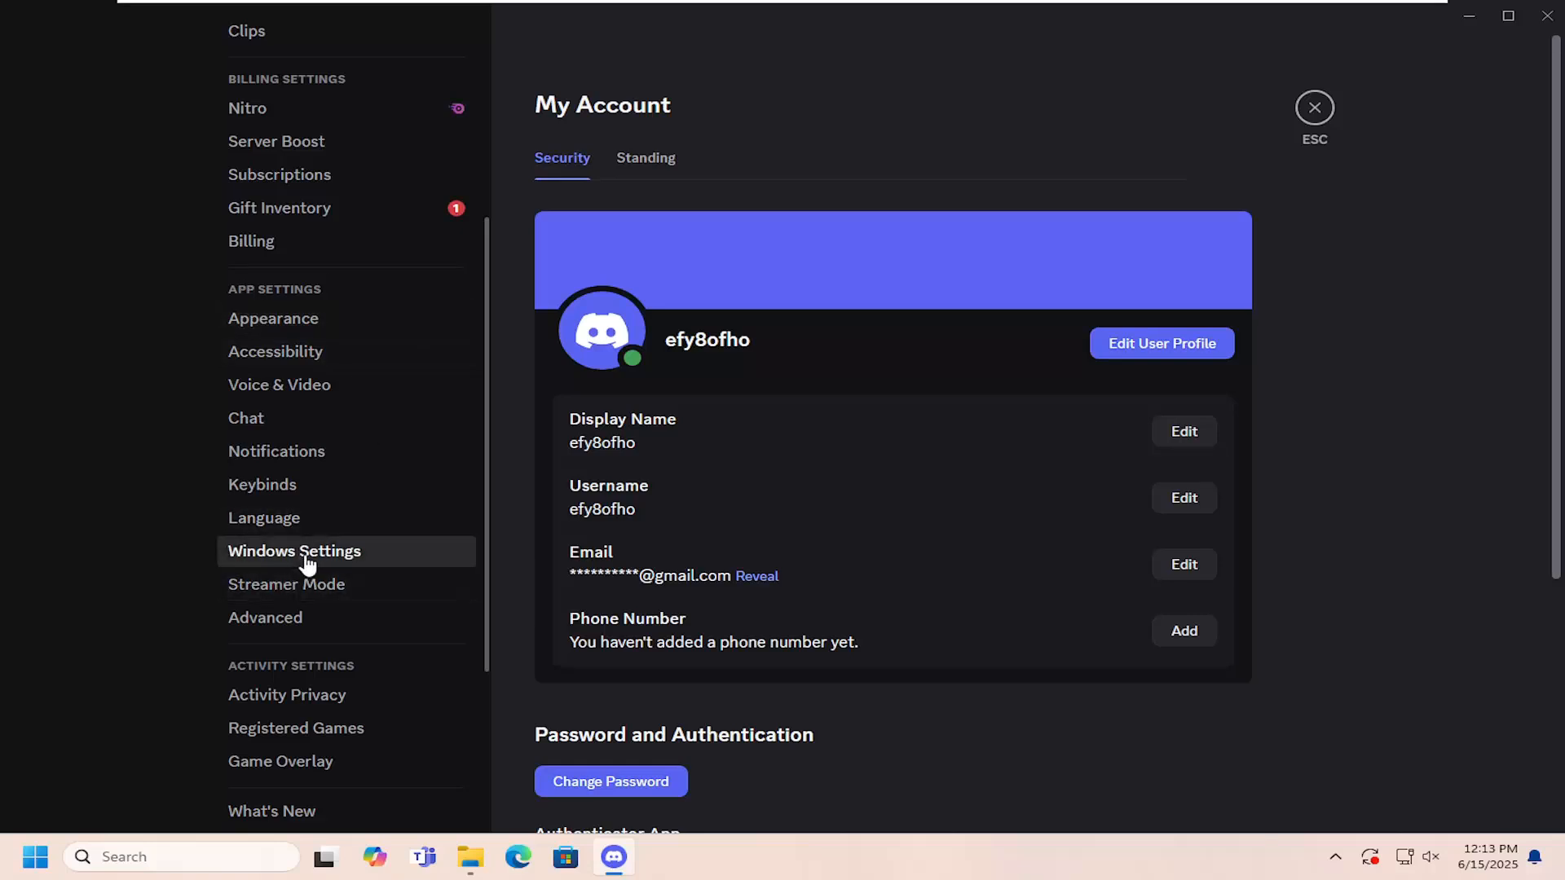
click(293, 551)
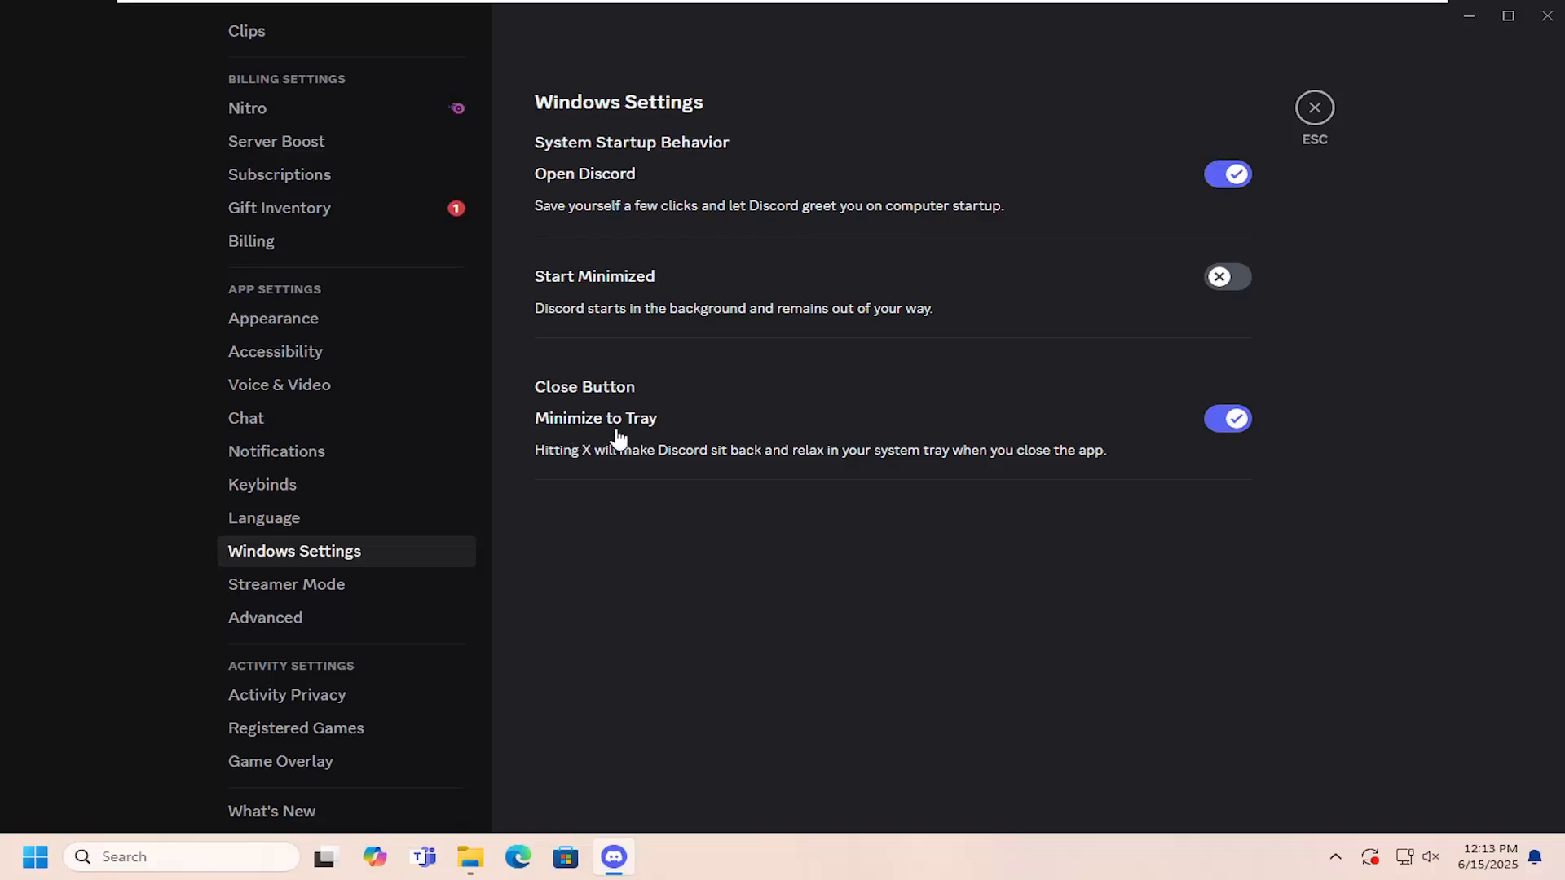
click(1226, 419)
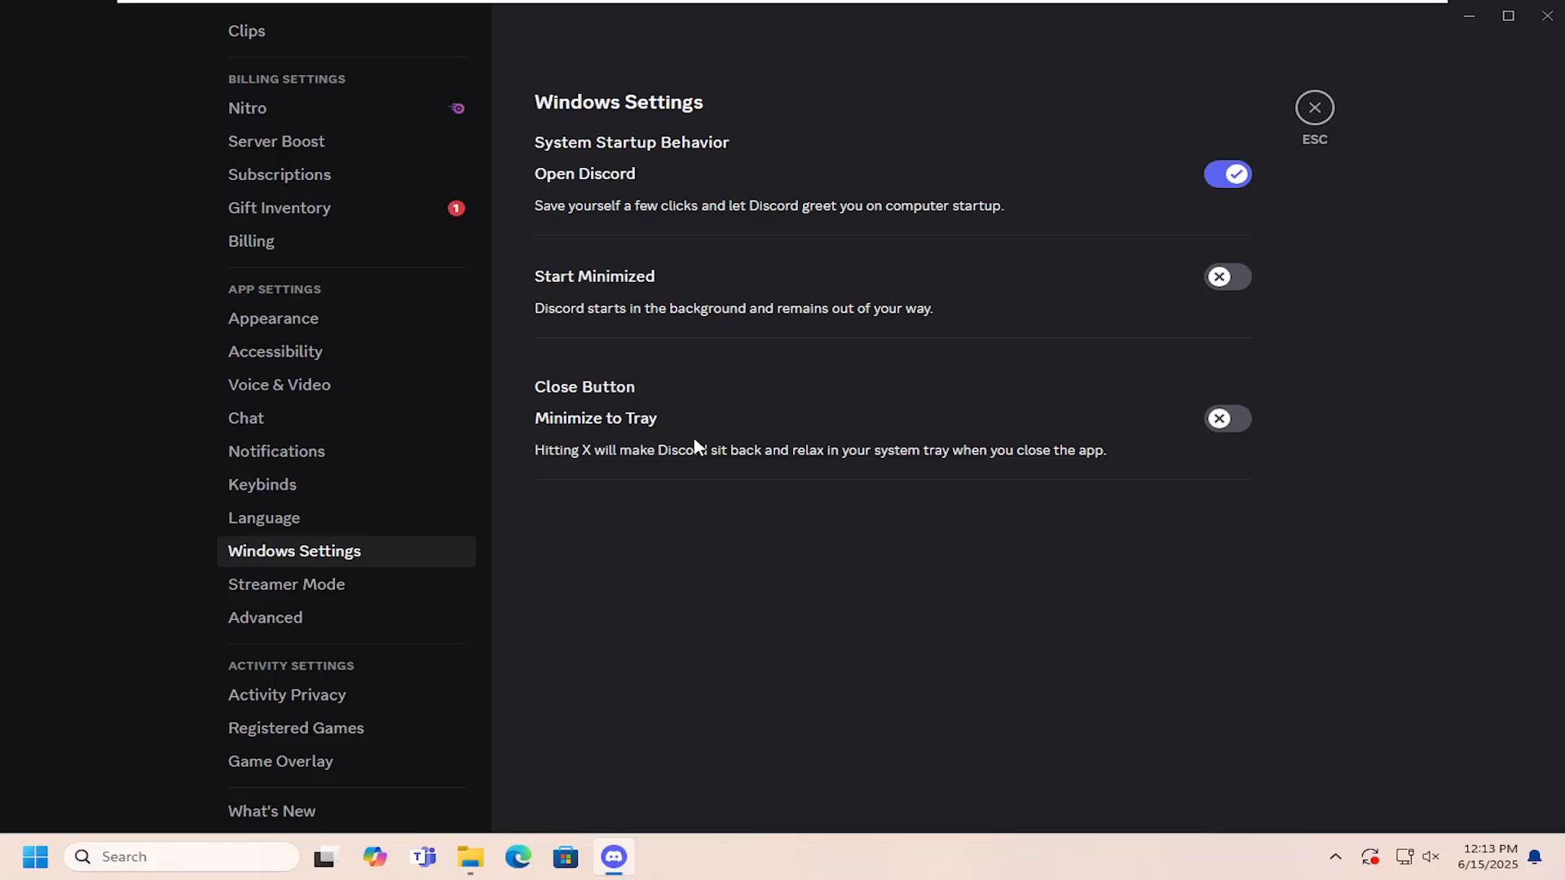
mouse_move(1172, 437)
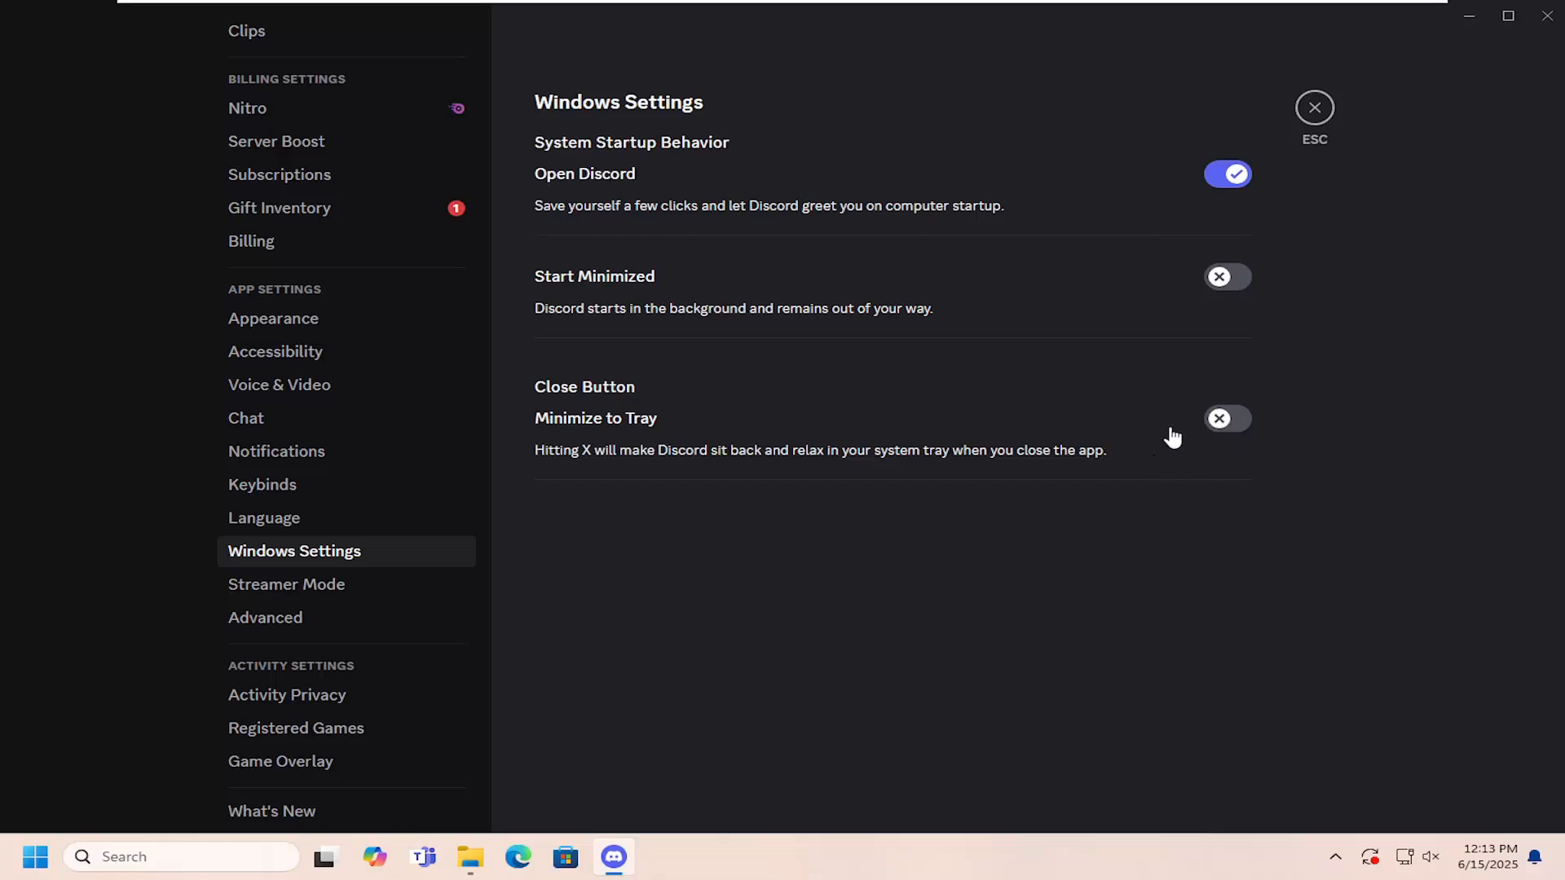
click(1226, 419)
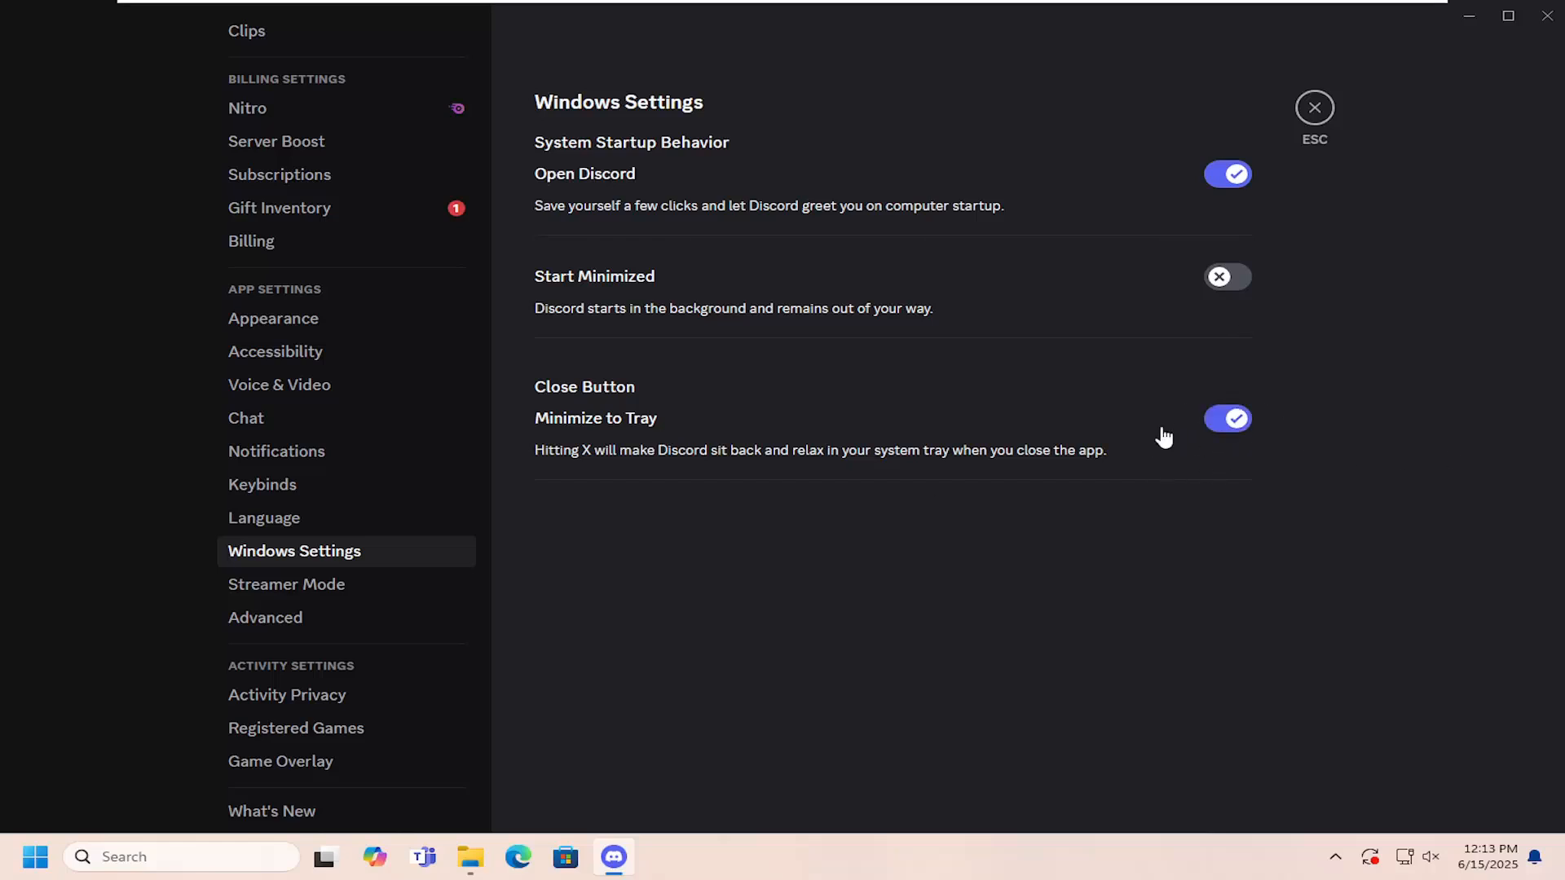